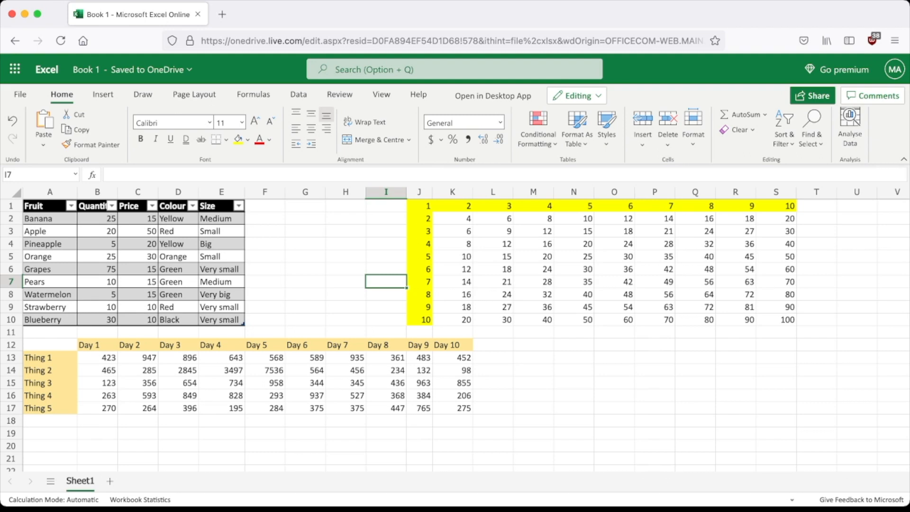
pyautogui.click(453, 192)
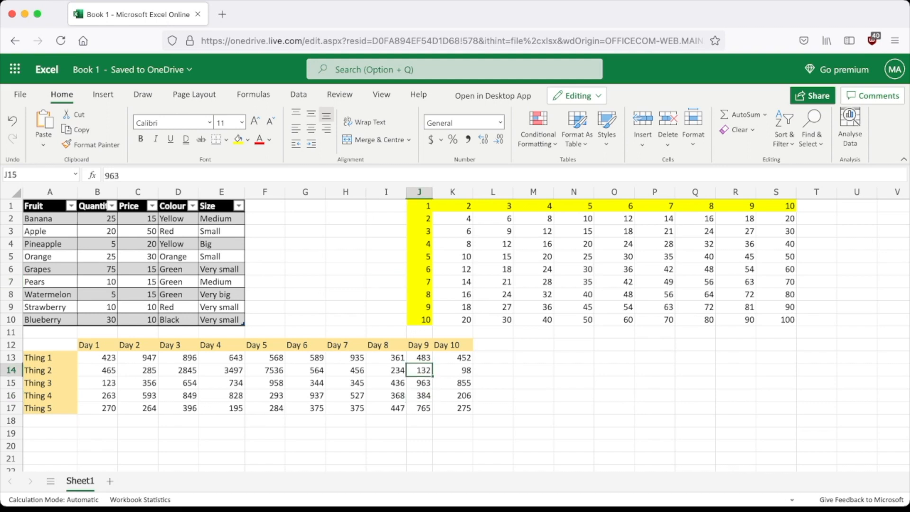
pyautogui.click(419, 408)
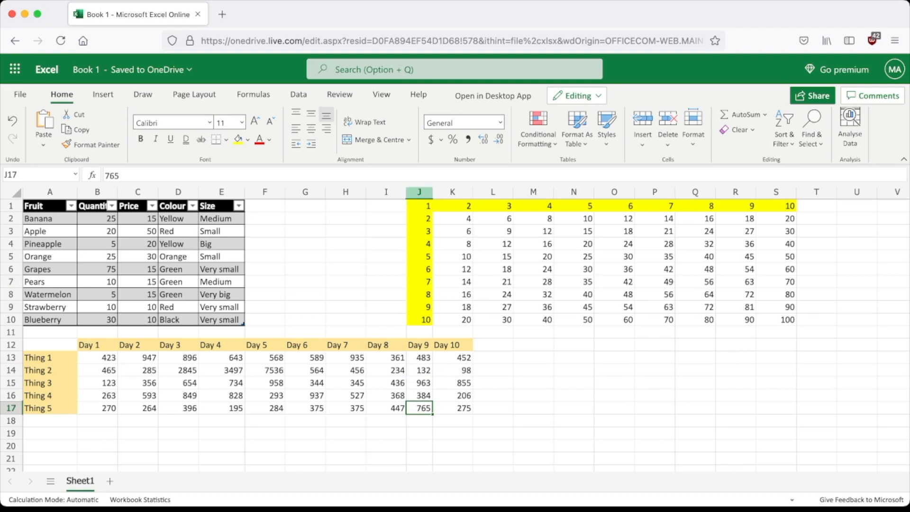
pyautogui.click(419, 192)
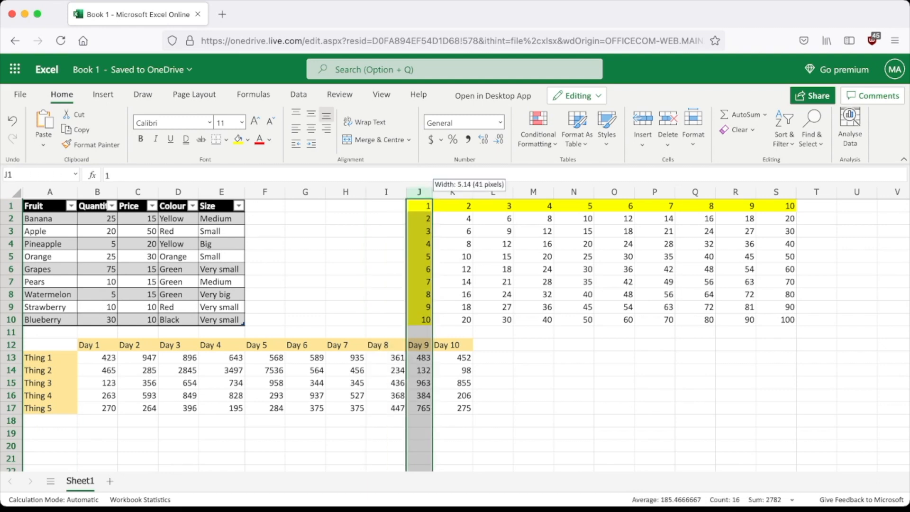
pyautogui.click(419, 357)
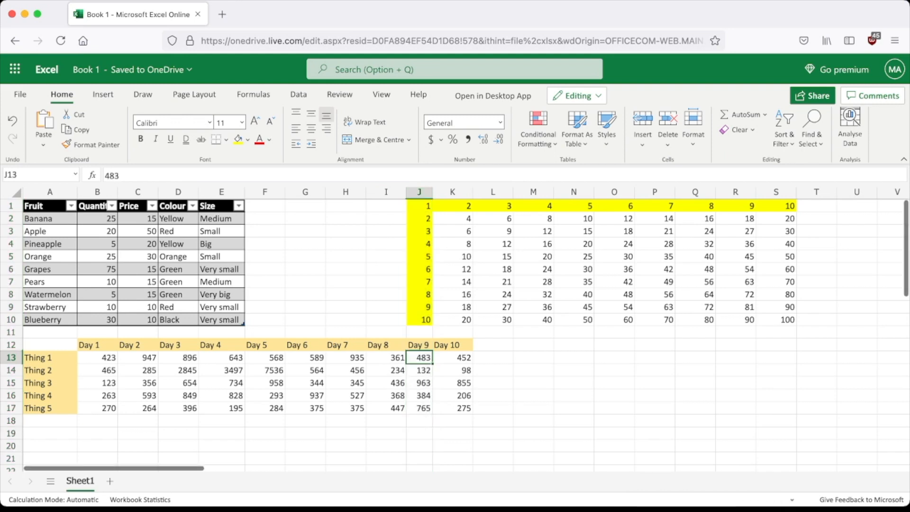